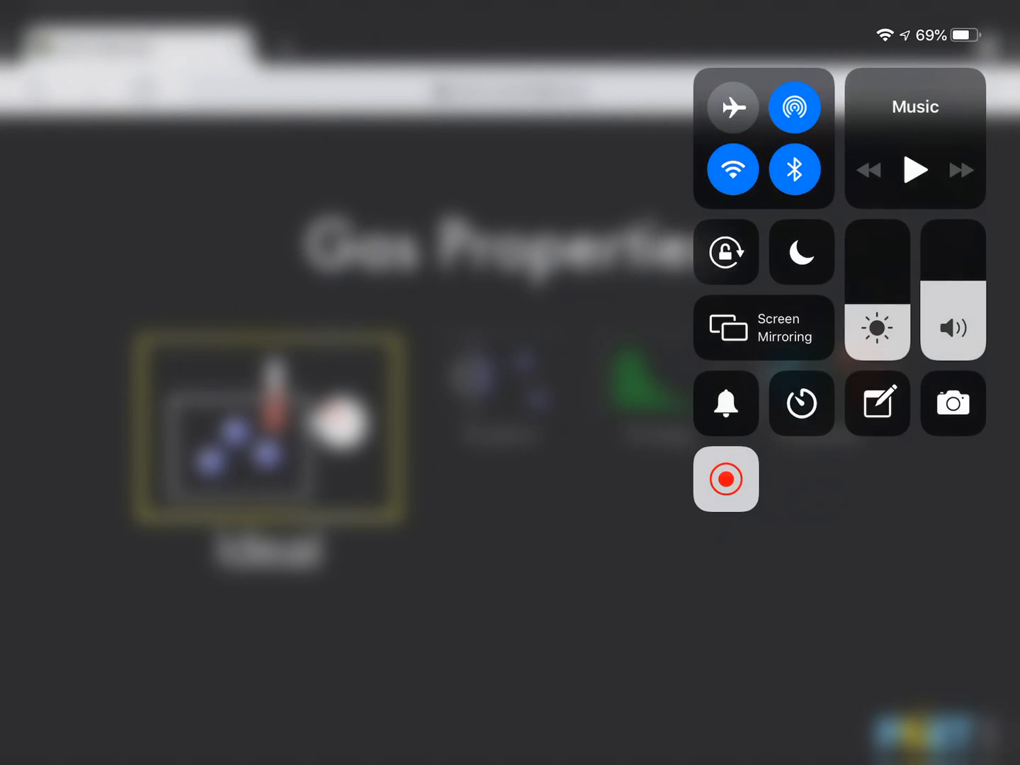
Dismiss the iPad Control Center overlay to reveal the Gas Properties home screen.
click(725, 478)
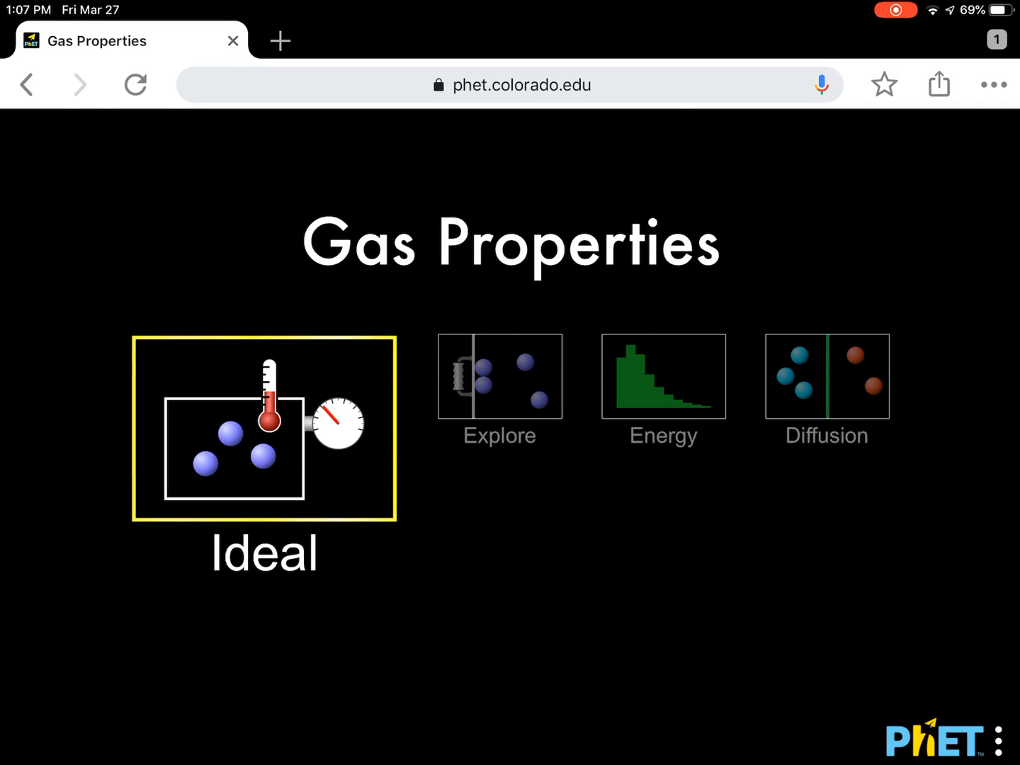
Enter the Ideal screen from the home screen icons.
click(263, 425)
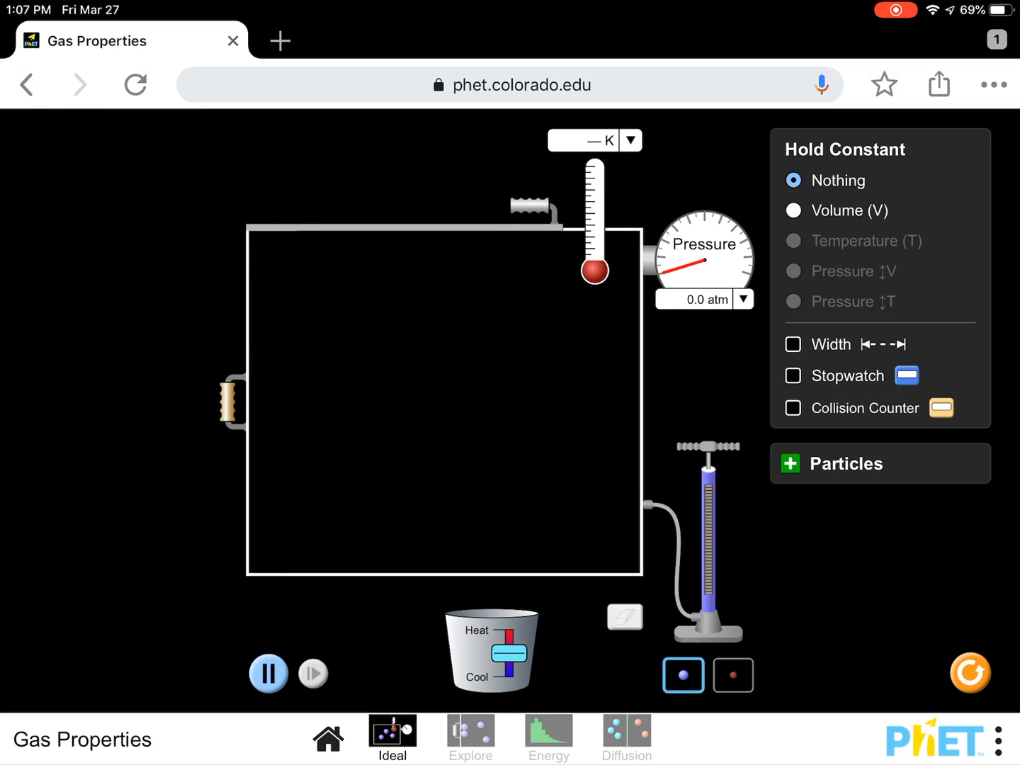
click(793, 210)
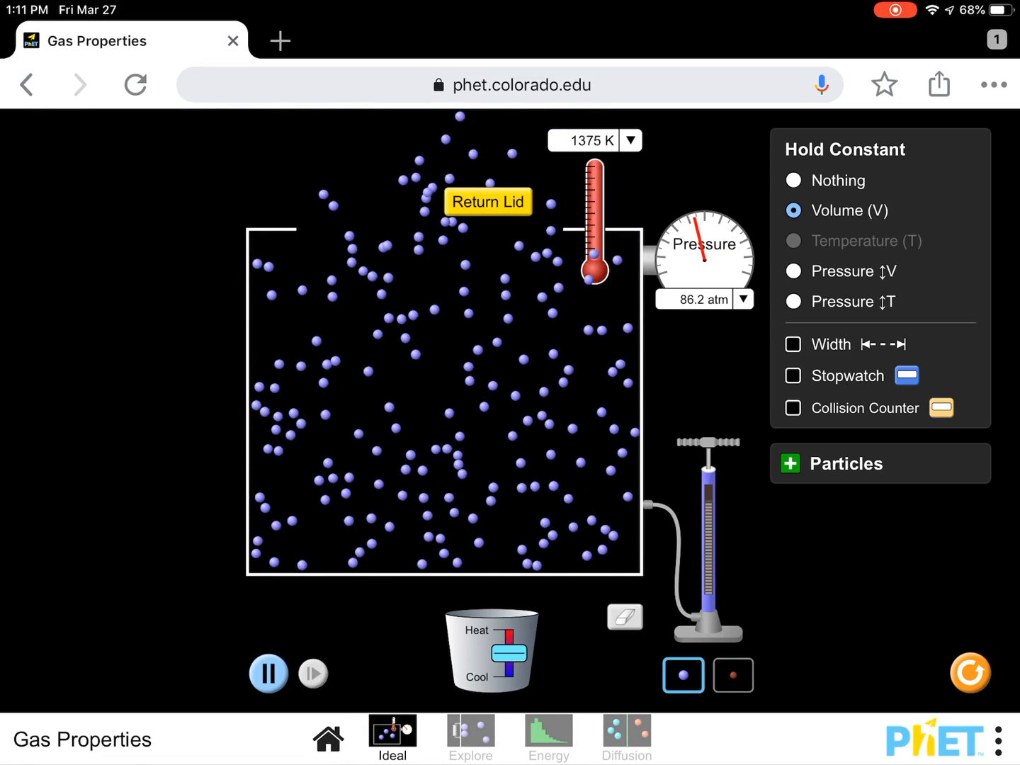
Operate the container controls while heating the gas, ending with the lid back on at 888 K.
click(487, 201)
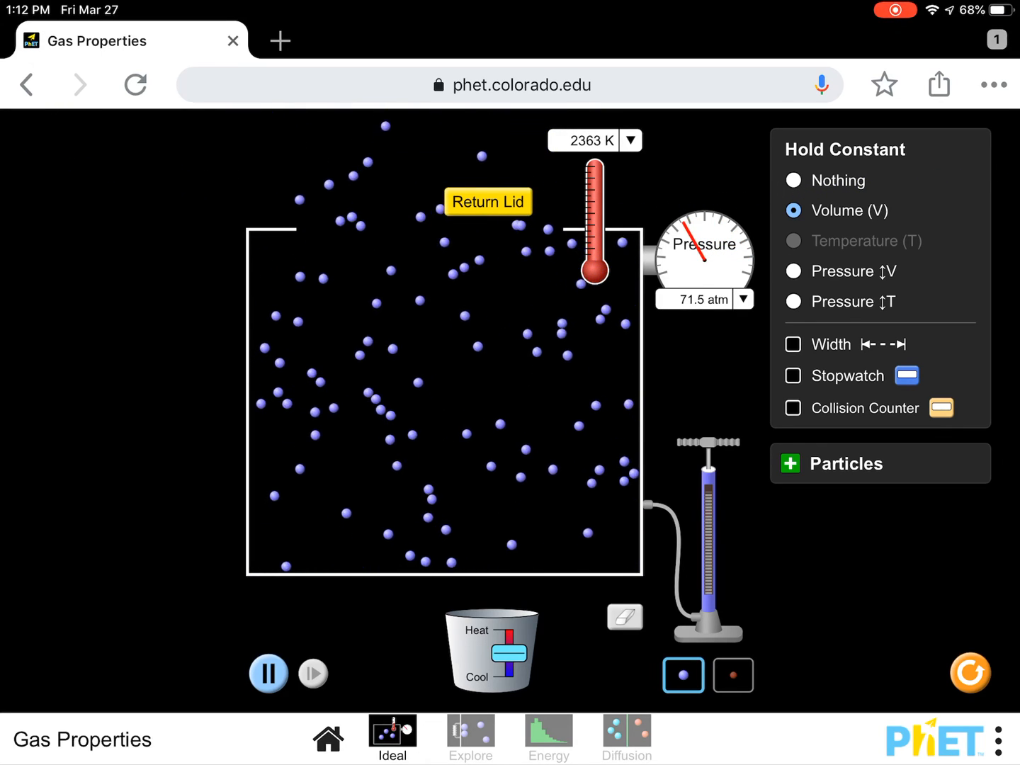
click(487, 202)
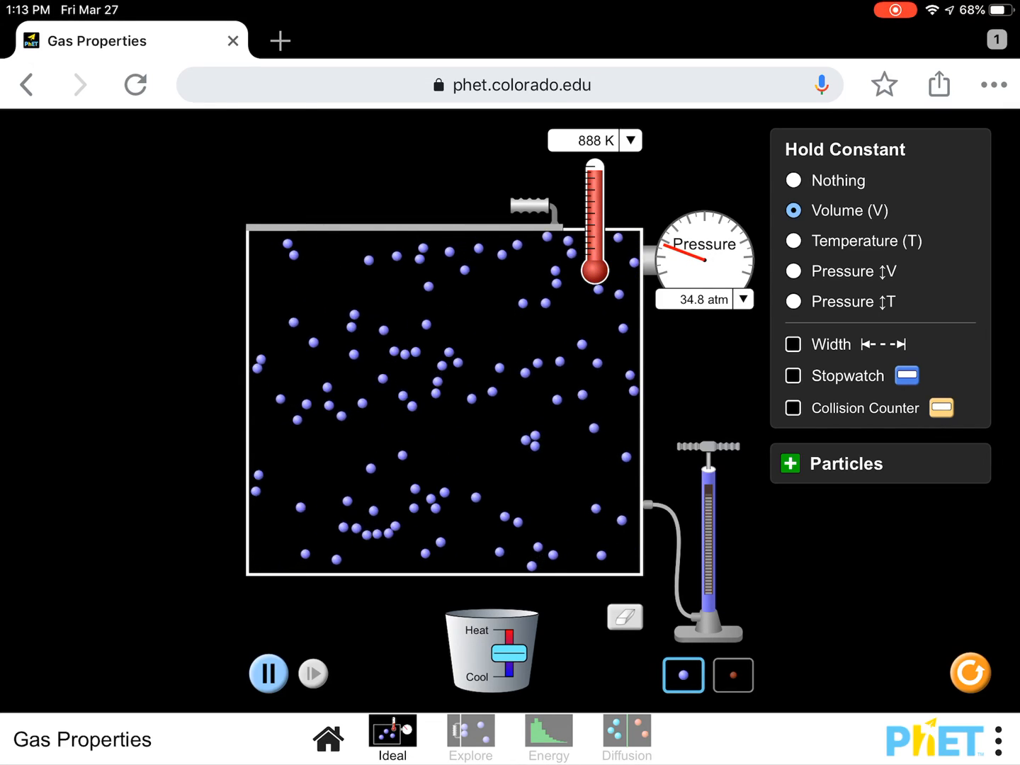
Switch Hold Constant from Volume to Temperature.
click(794, 241)
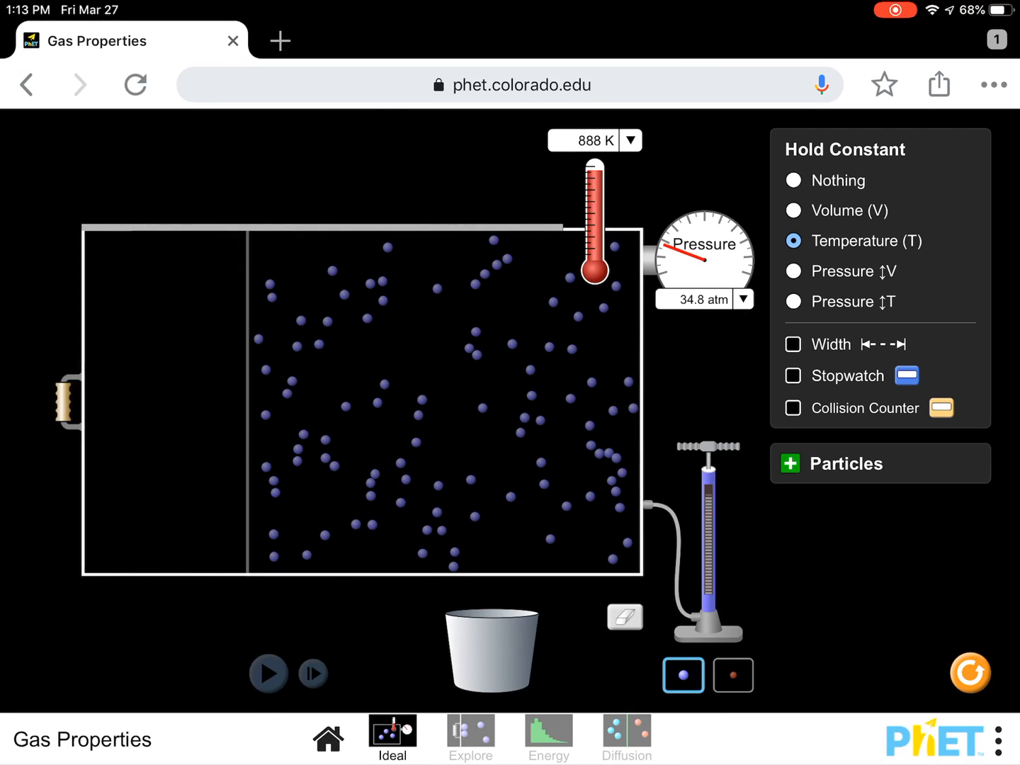
Resume the simulation so gas spreads into the widened box.
click(269, 673)
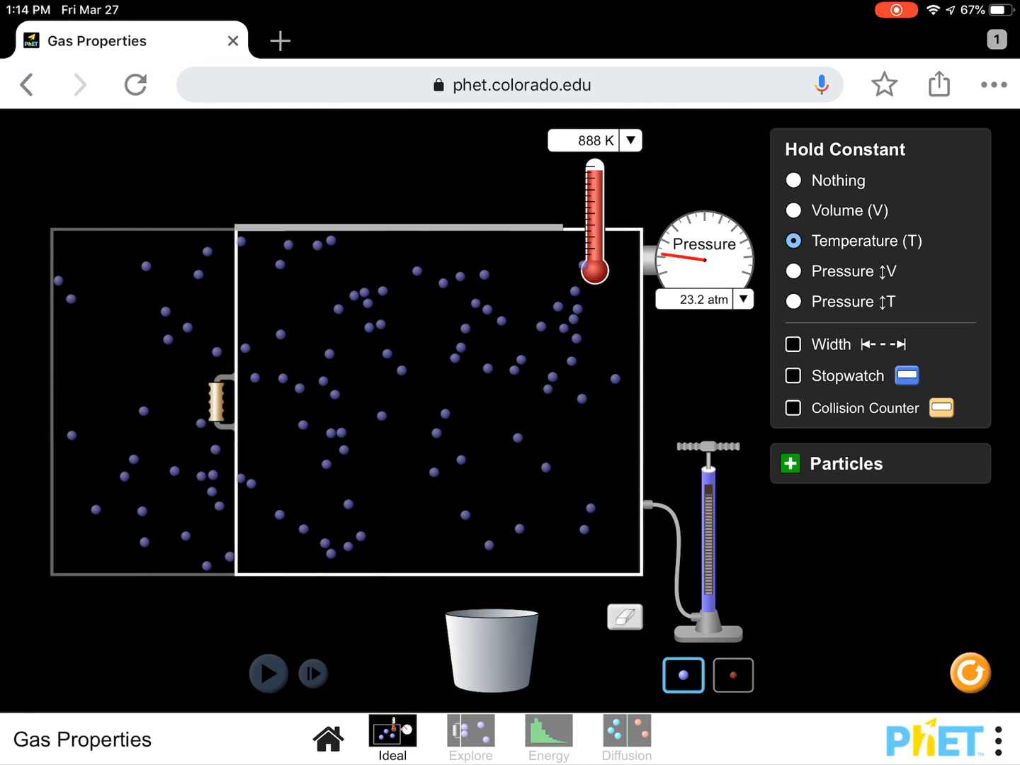
Resume the simulation after narrowing the box at constant 888 K.
click(267, 672)
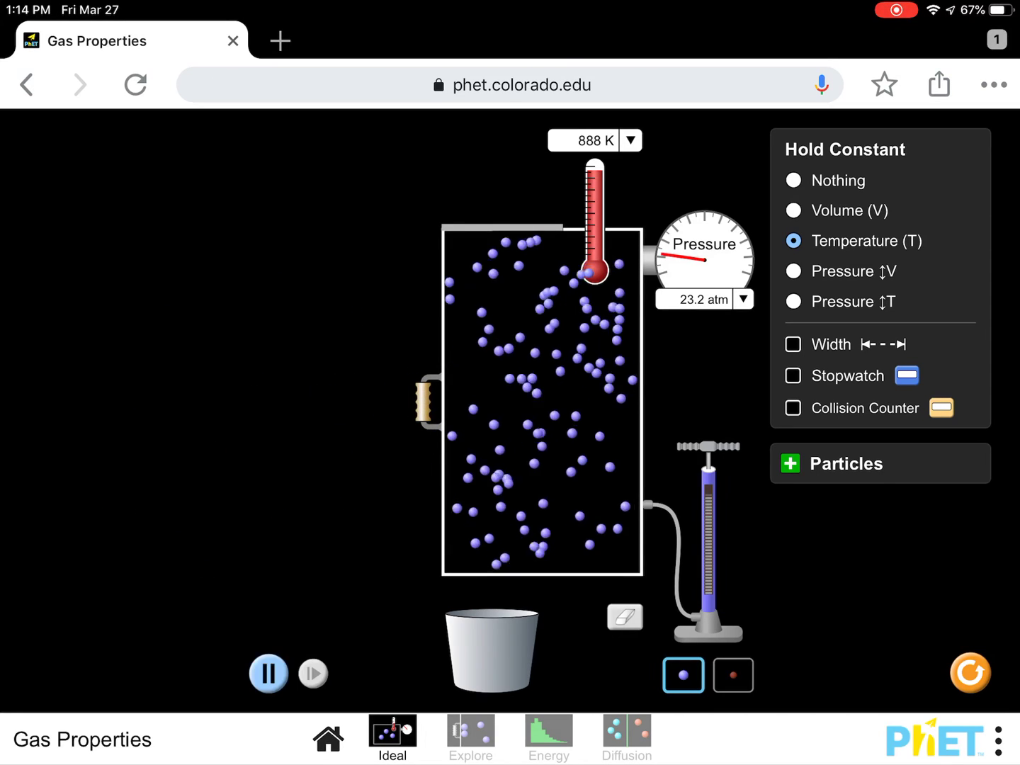